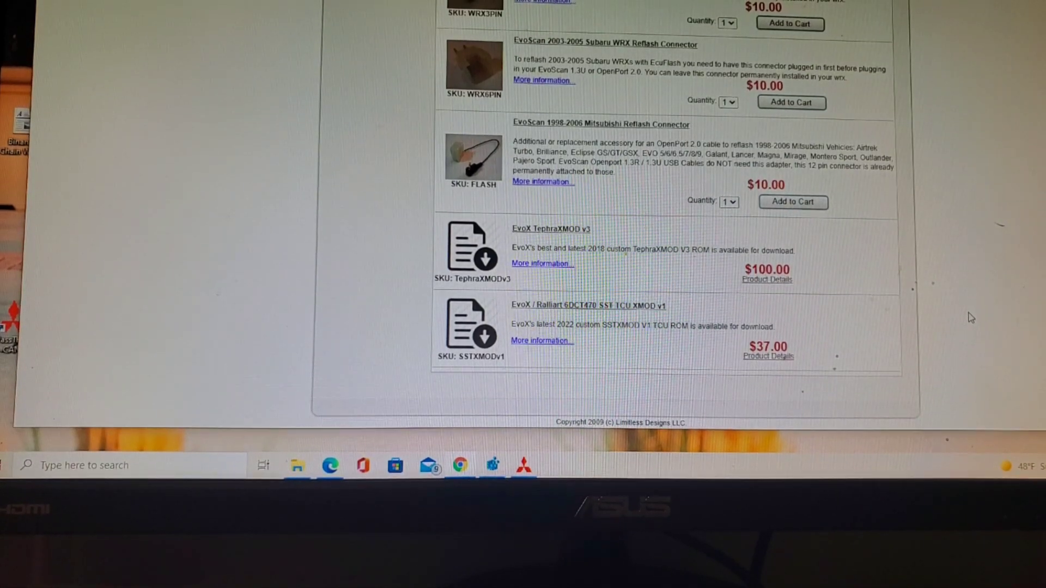
mouse_move(674, 319)
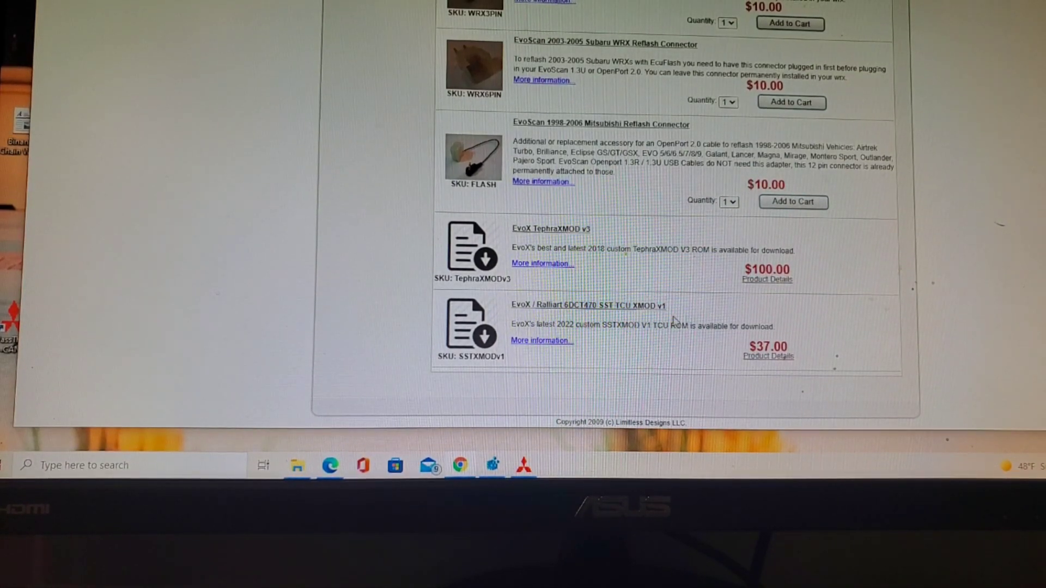
Scroll the EvoScan product list to the EvoX / Ralliart 6DCT470 SST TCU XMOD v1 entry
scroll(up, 3)
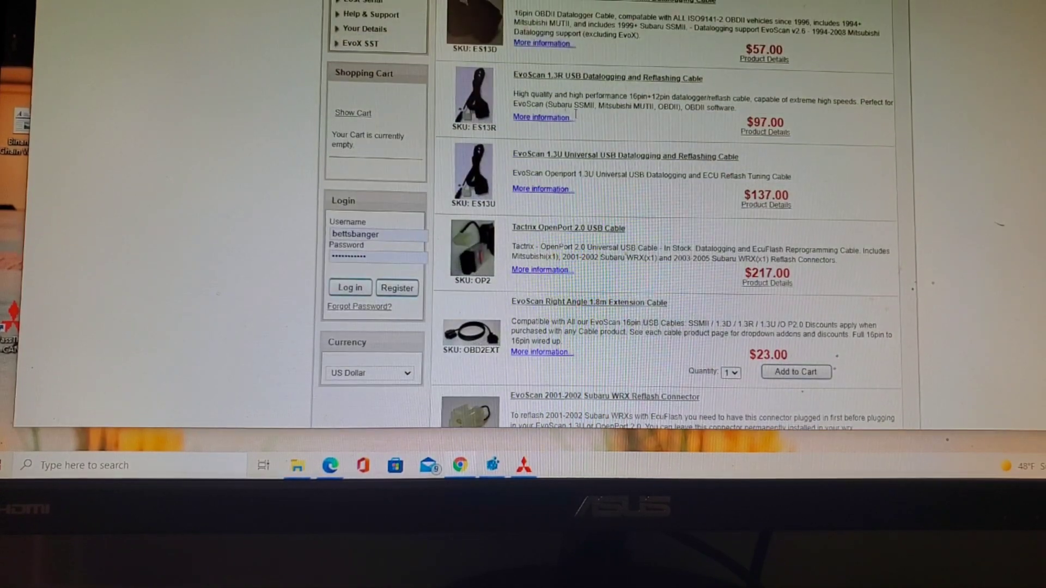
scroll(down, 3)
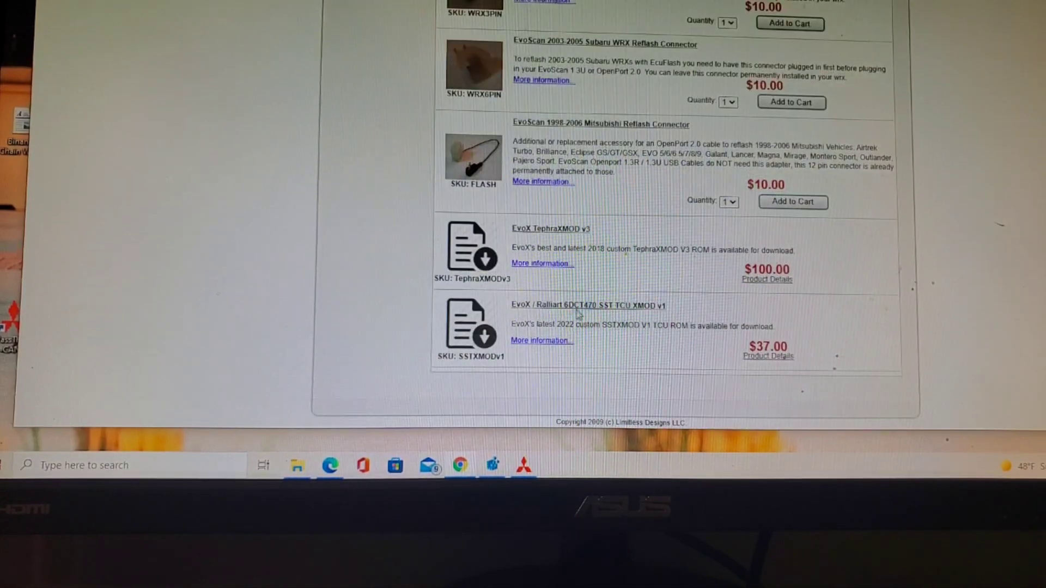
mouse_move(631, 314)
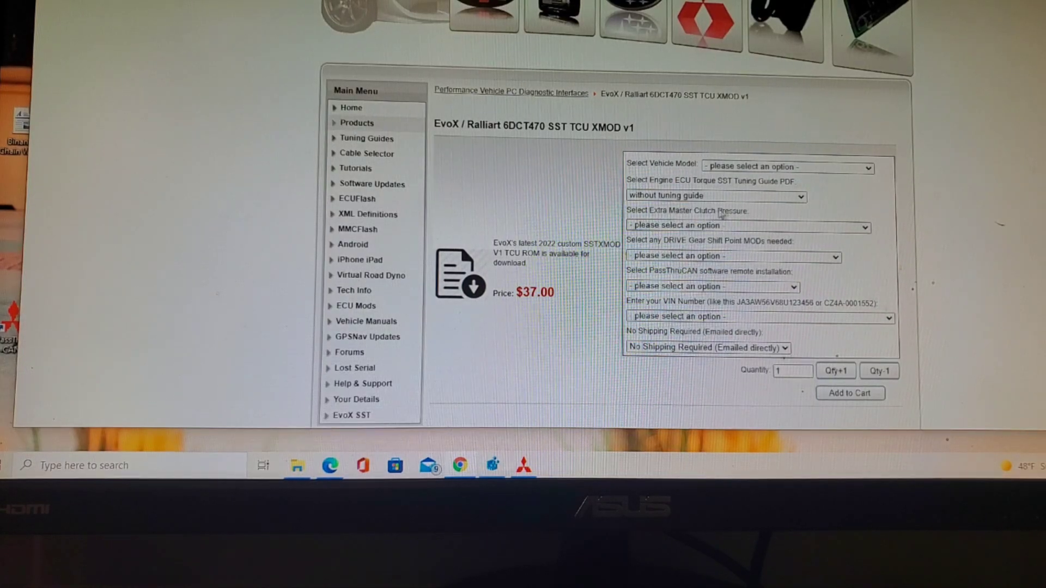
click(714, 195)
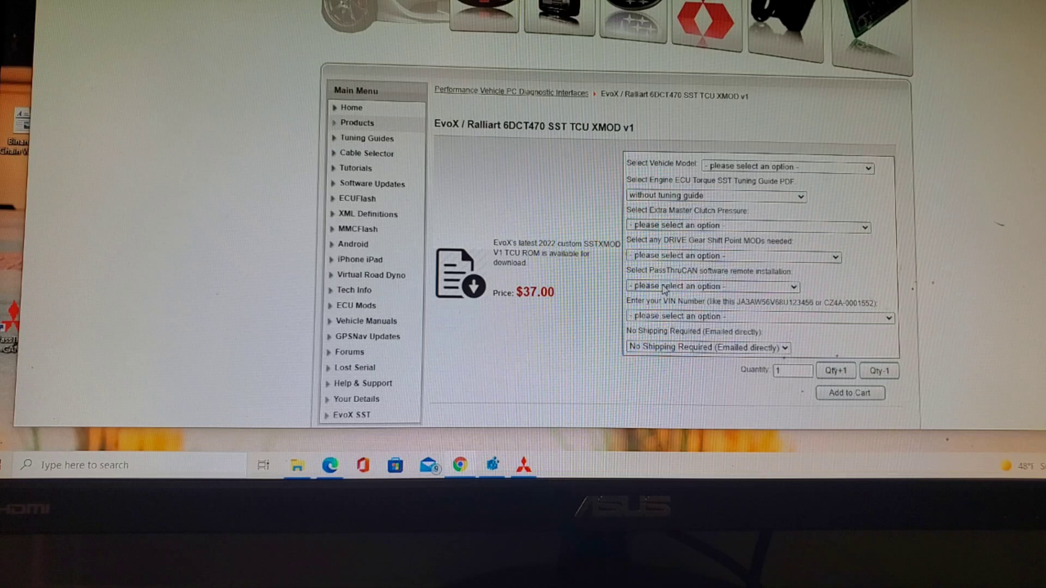
click(711, 287)
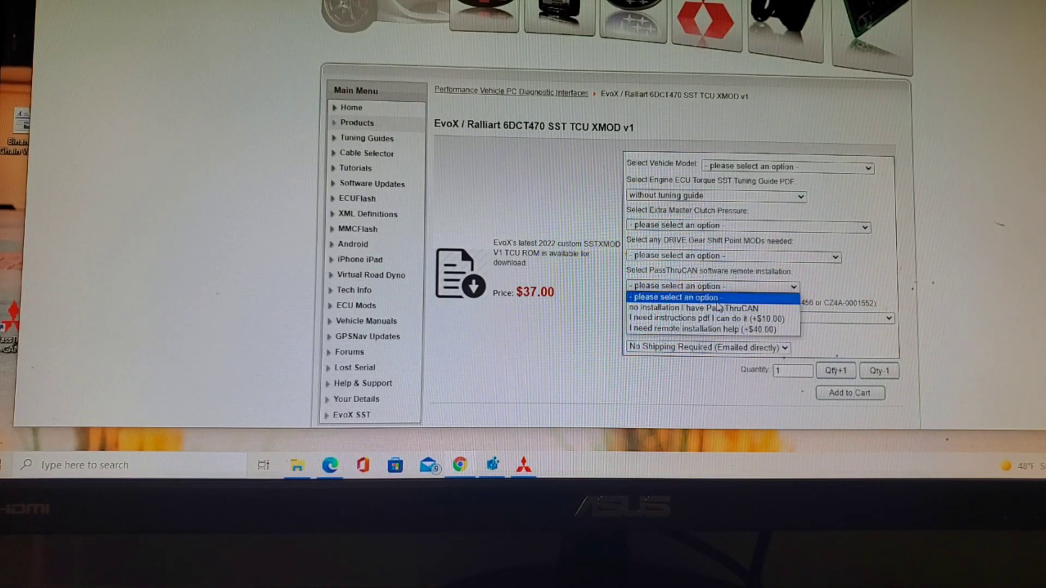
mouse_move(701, 329)
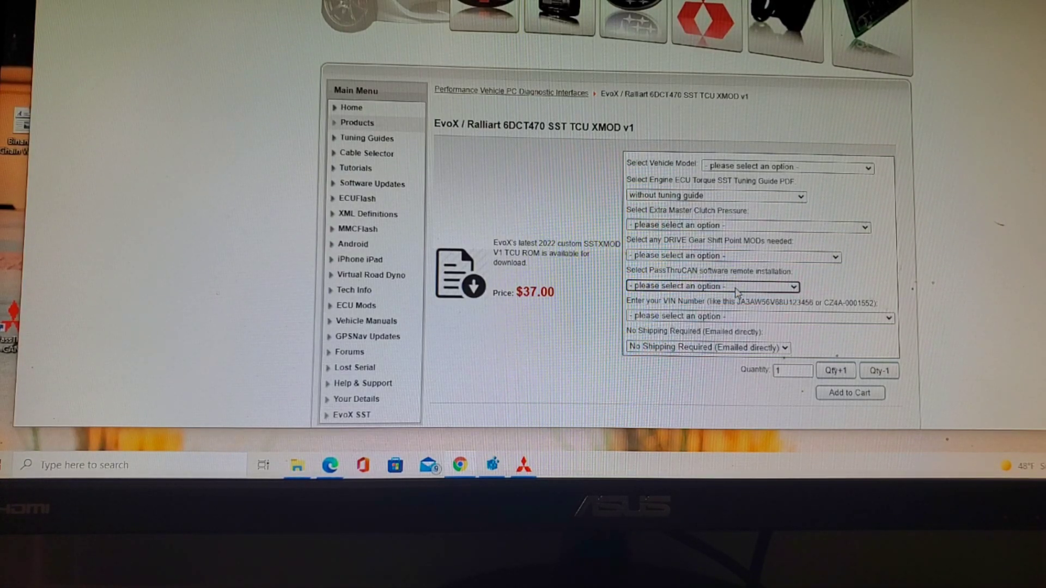
click(760, 316)
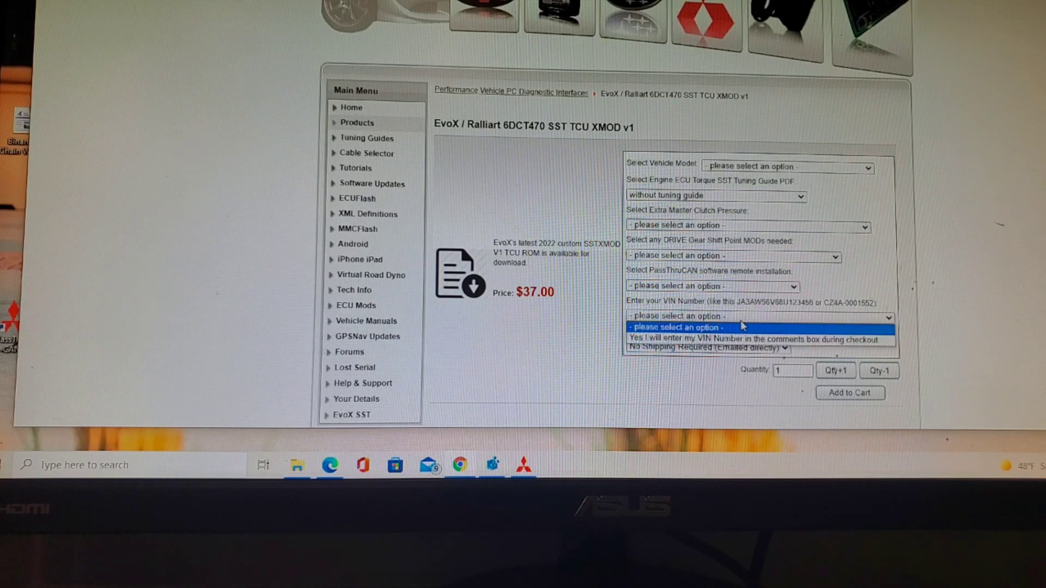
click(708, 347)
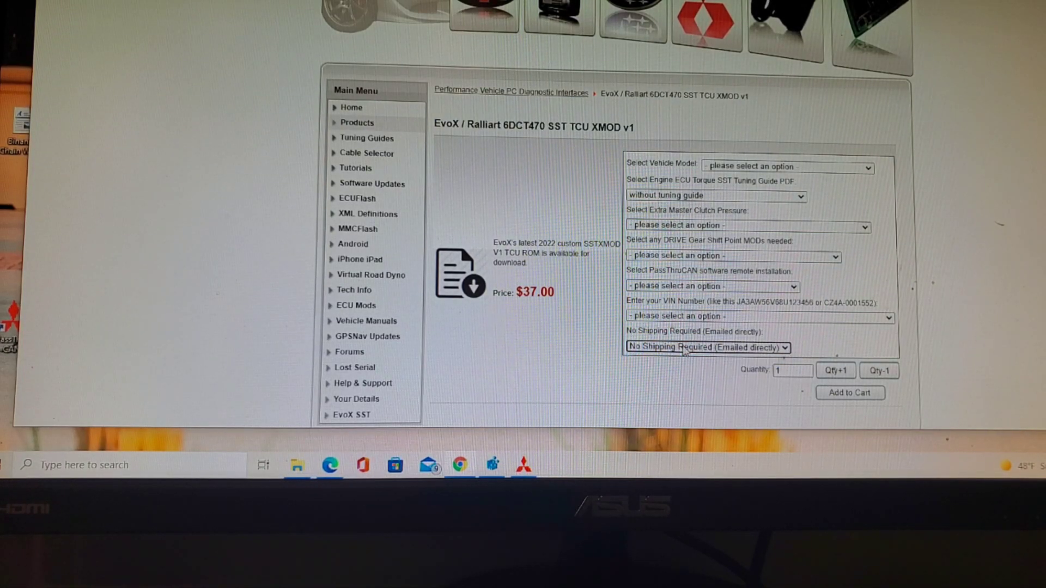
mouse_move(527, 353)
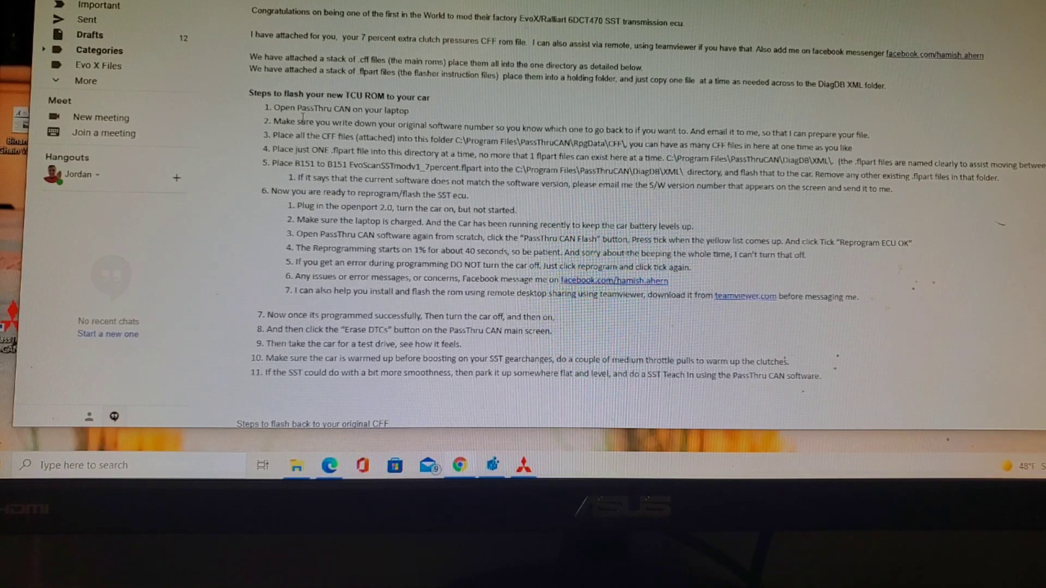
mouse_move(397, 110)
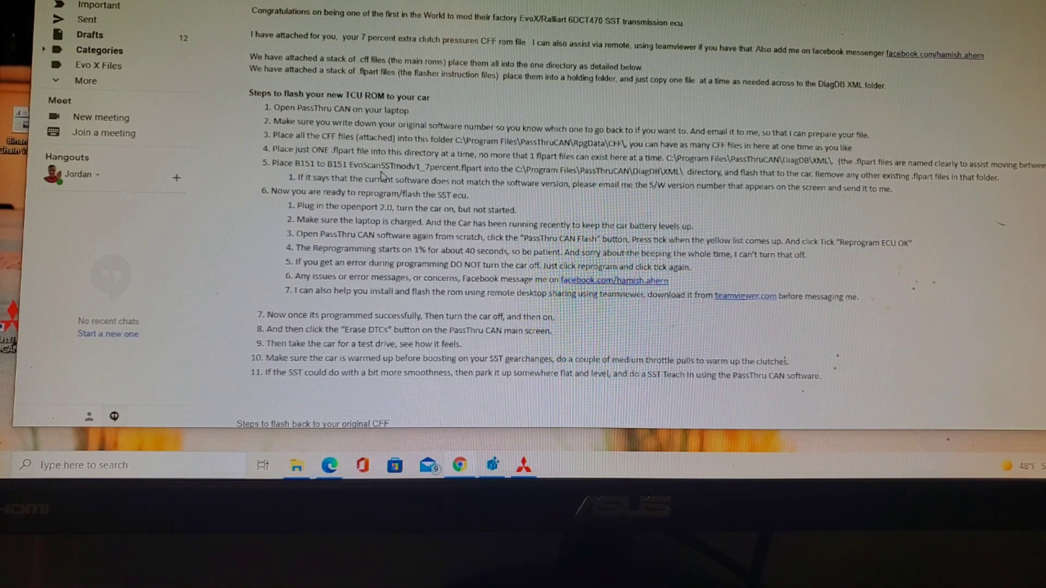
mouse_move(427, 178)
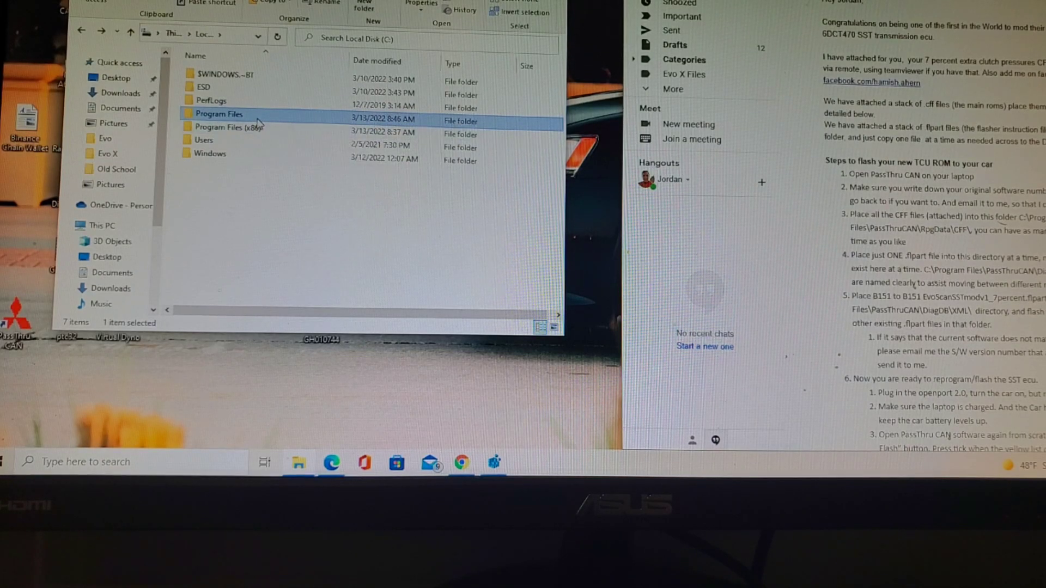
Navigate from Program Files into the PassThruCAN folder
double_click(219, 113)
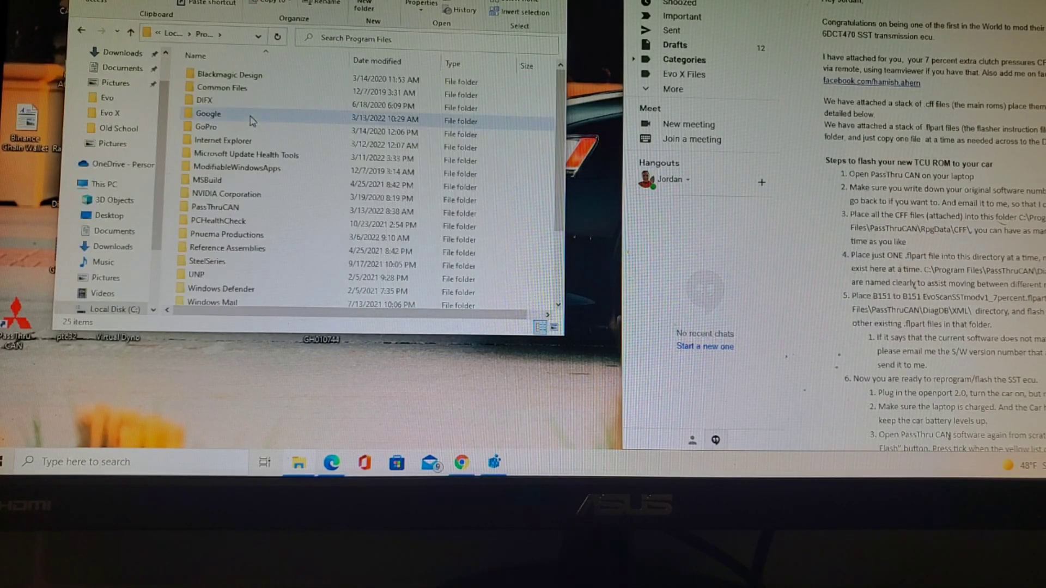
mouse_move(232, 192)
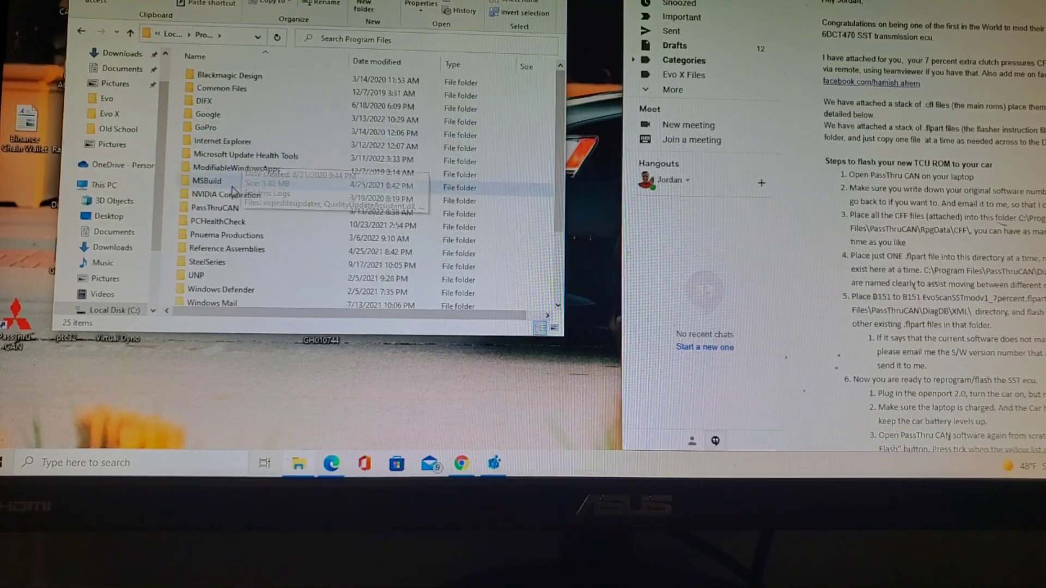
click(215, 207)
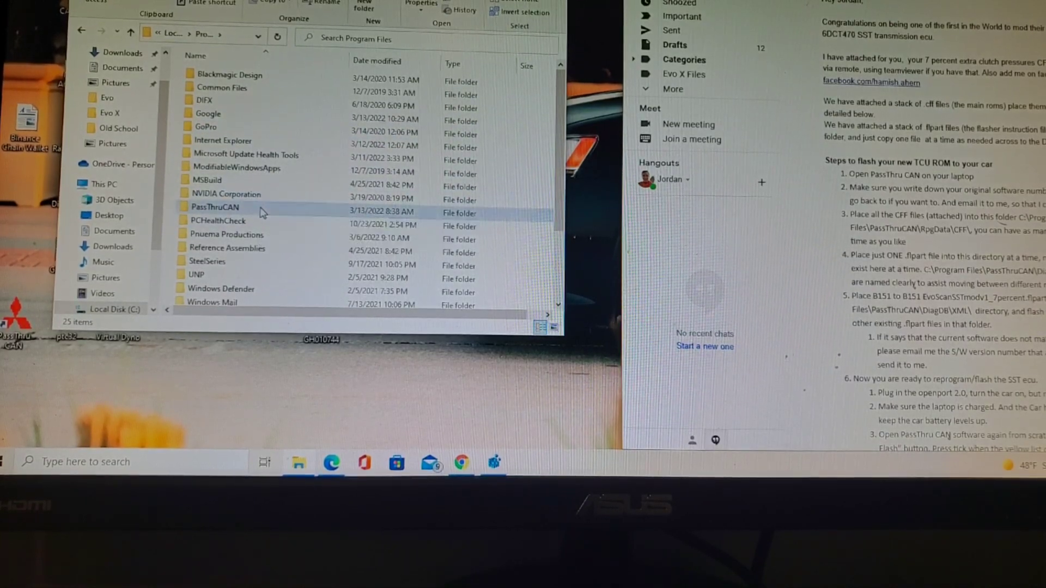
double_click(215, 207)
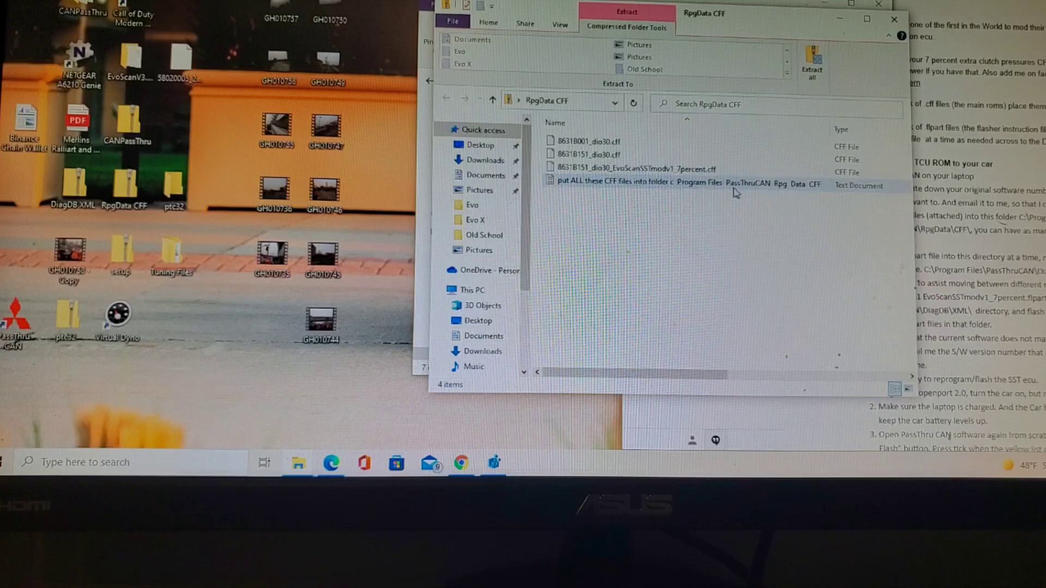
mouse_move(767, 191)
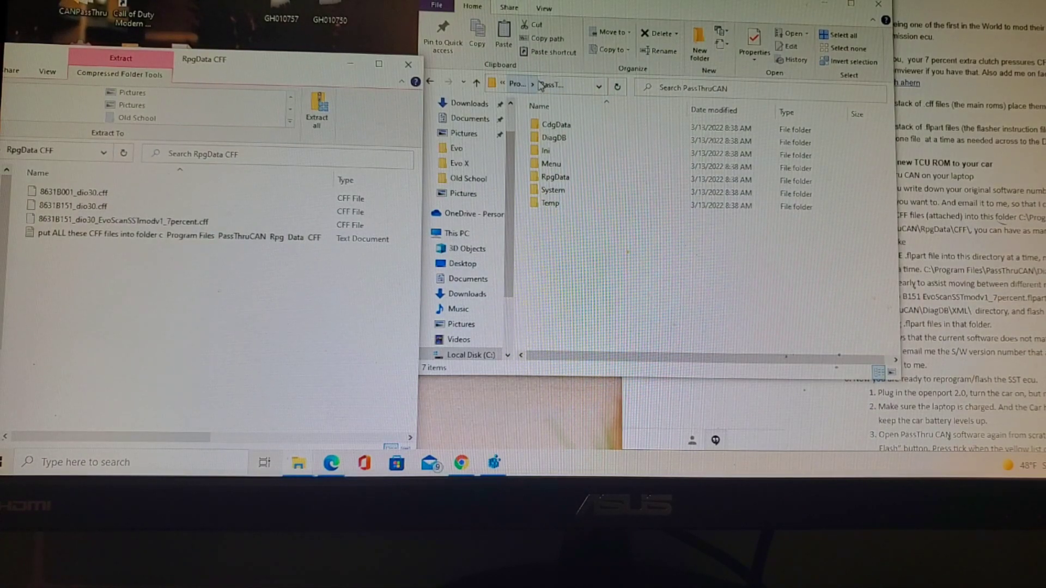
mouse_move(524, 224)
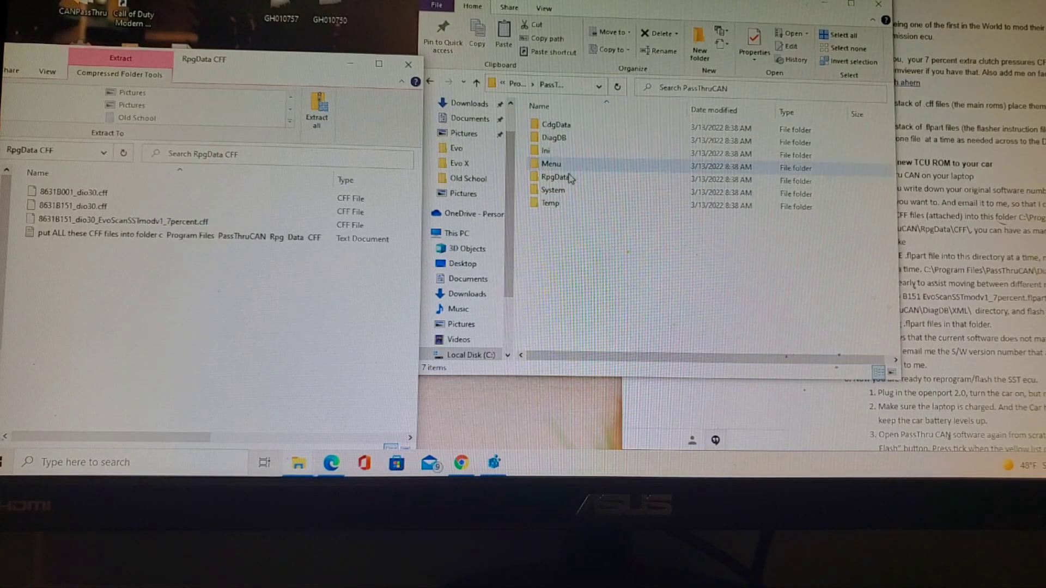
Enter PassThruCAN's RpgData folder beside the opened RpgData CFF archive
click(553, 176)
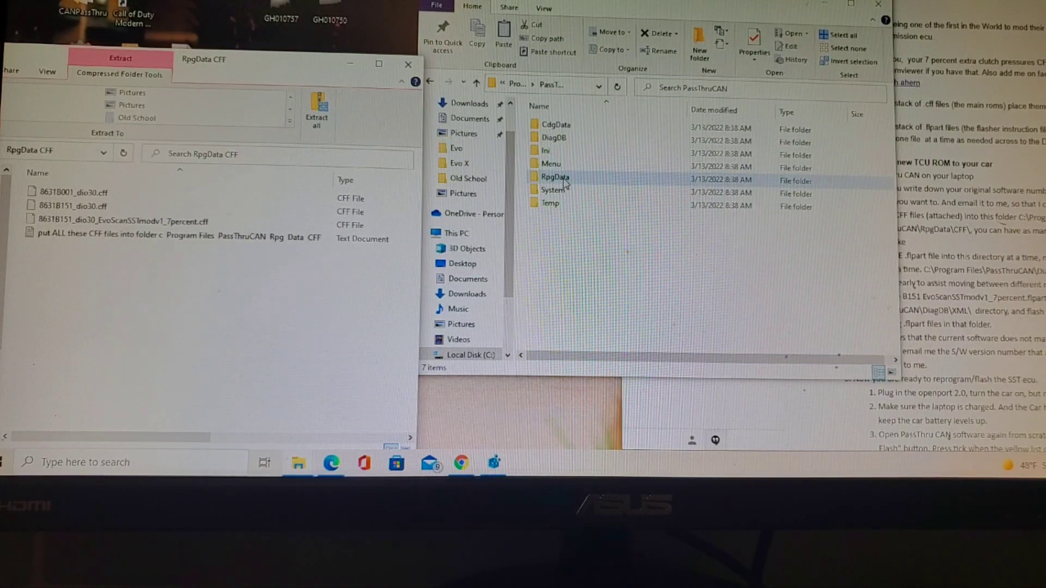
double_click(554, 181)
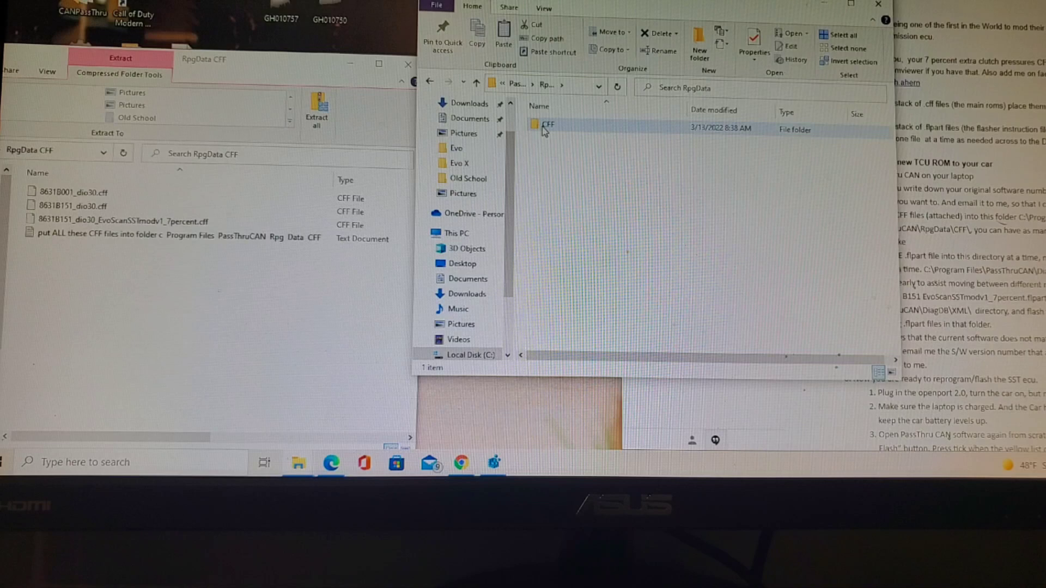
Copy the four archive files into the empty RpgData\CFF folder, granting administrator permission for each
double_click(547, 124)
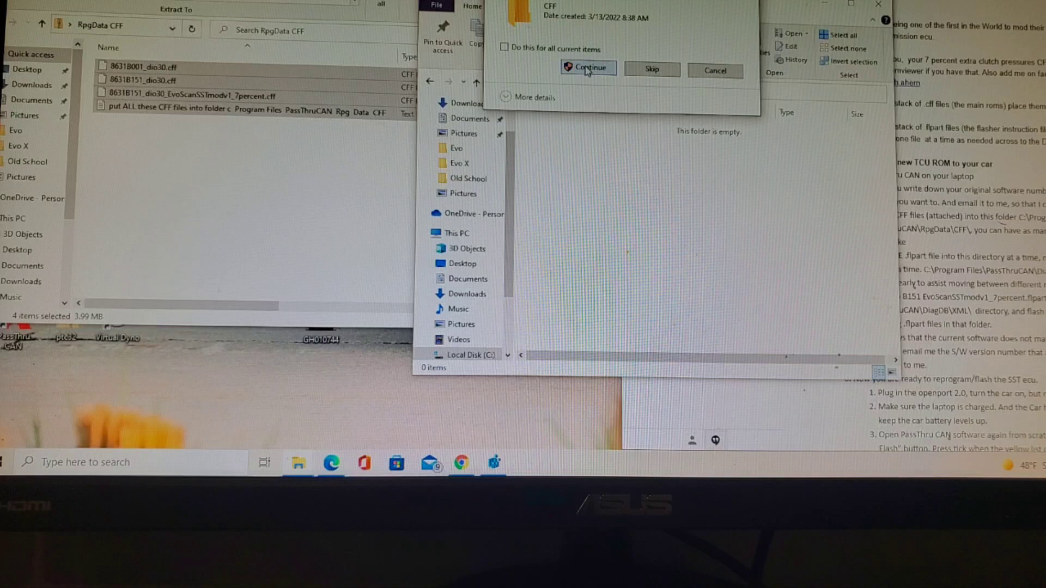
click(589, 68)
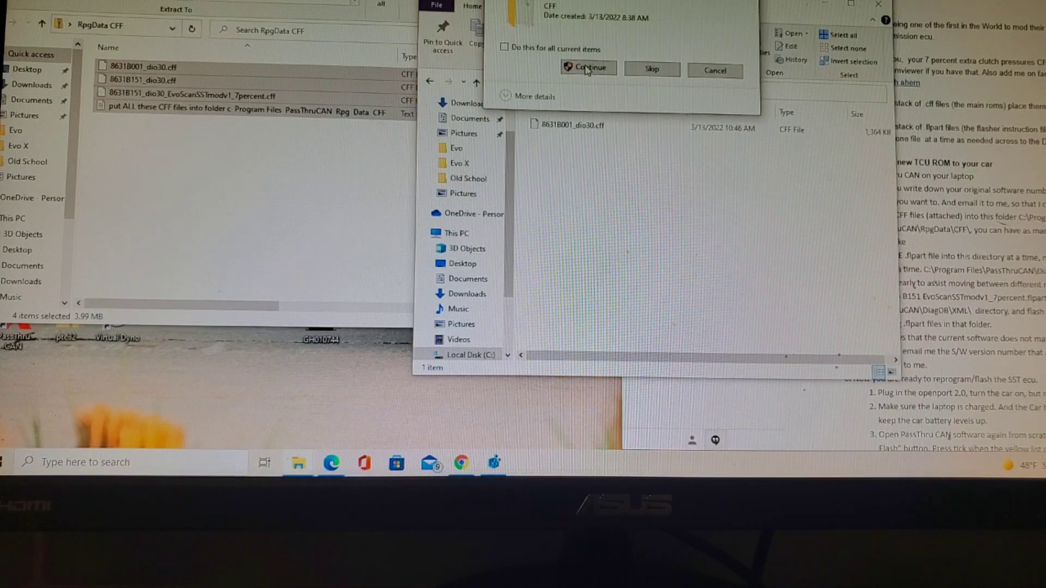
click(588, 68)
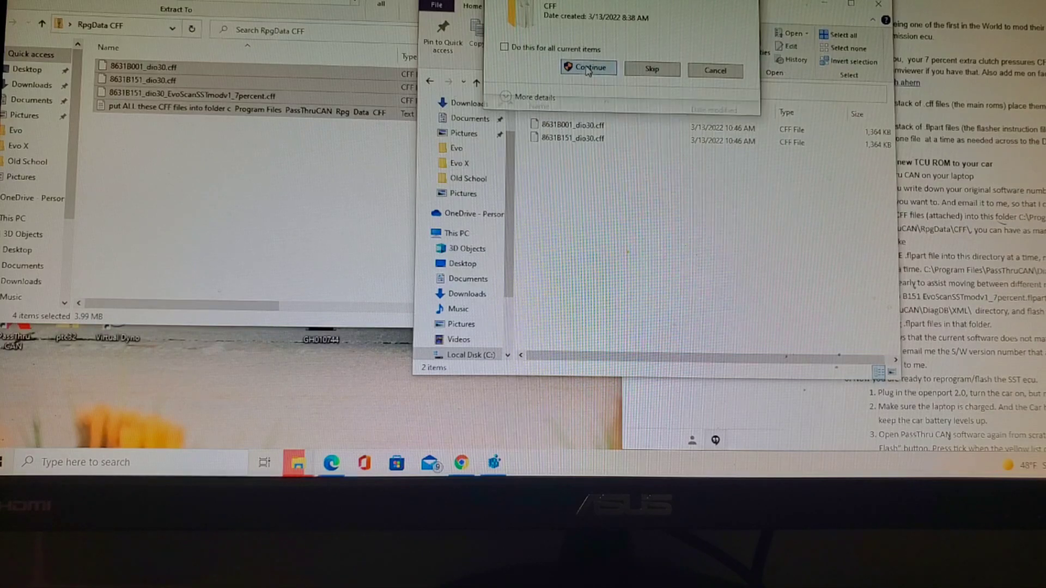
click(588, 68)
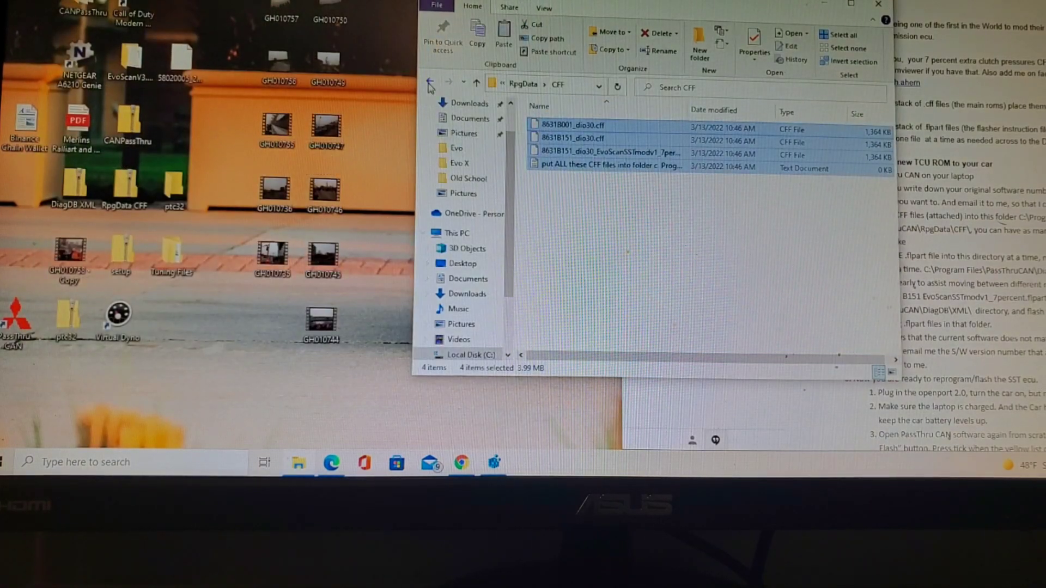
Go back to PassThruCAN and navigate into the DiagDB\XML folder
click(429, 82)
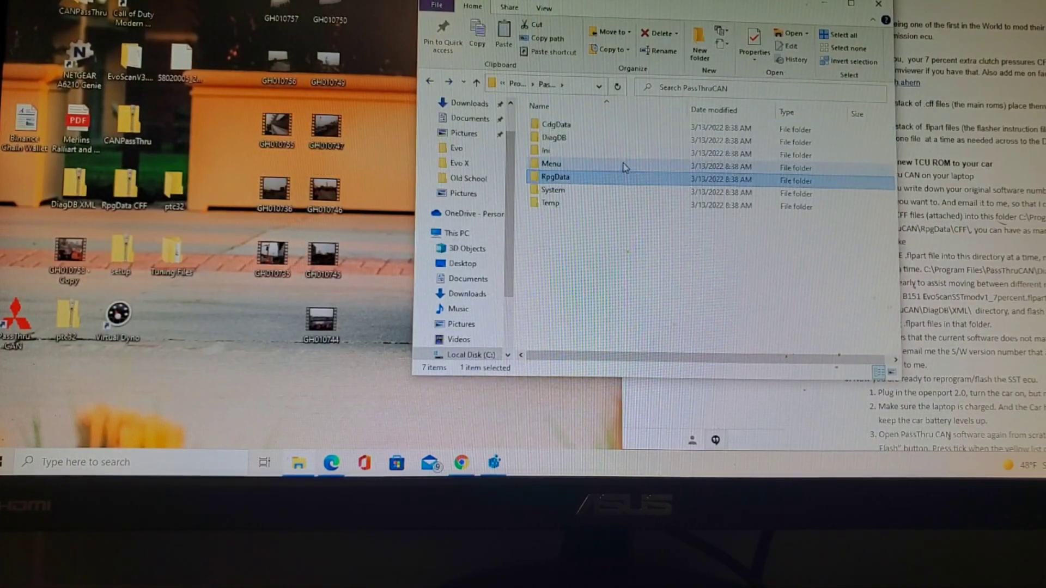
mouse_move(599, 147)
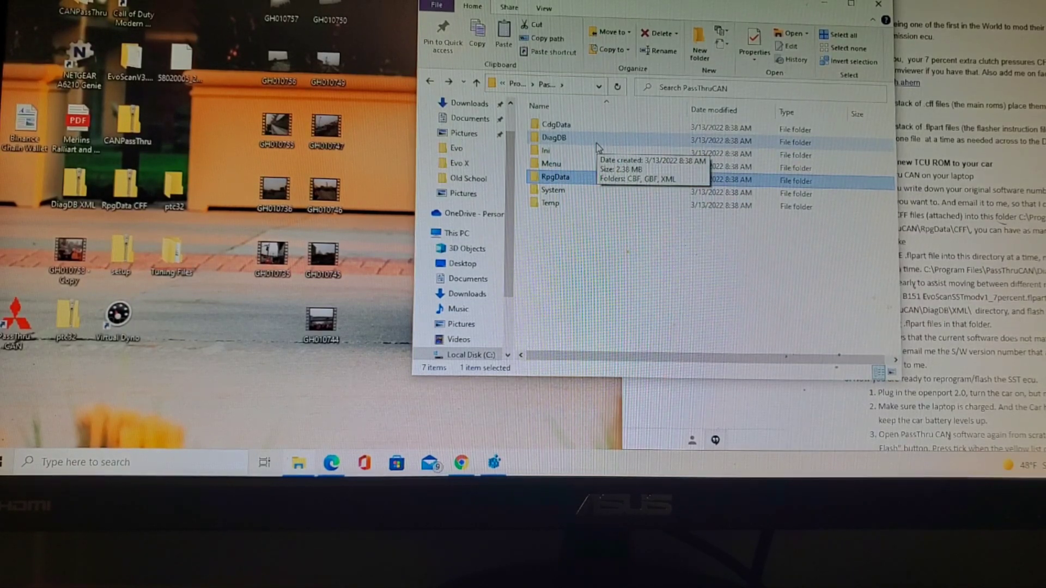
double_click(554, 137)
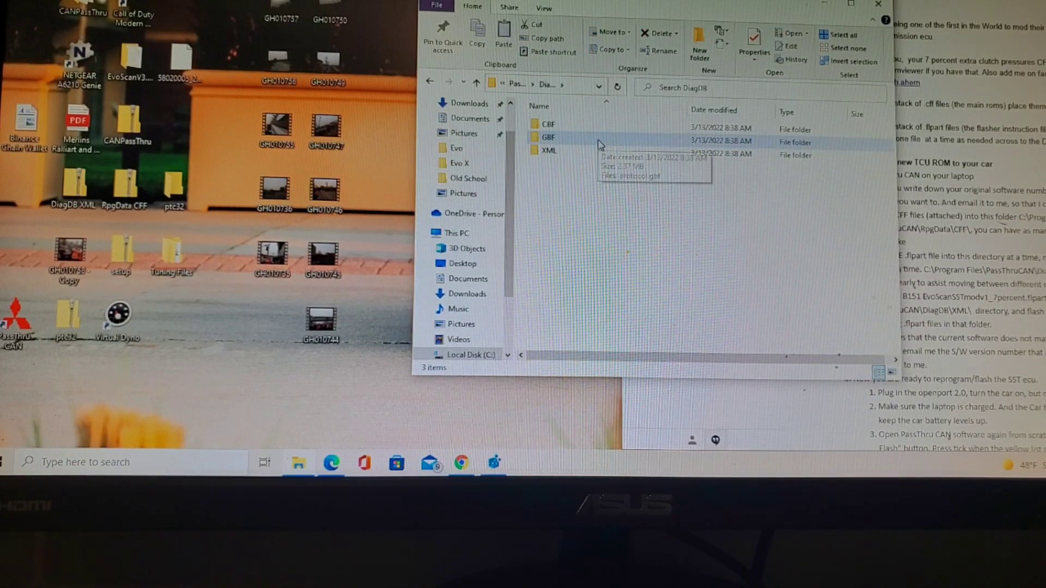
double_click(548, 149)
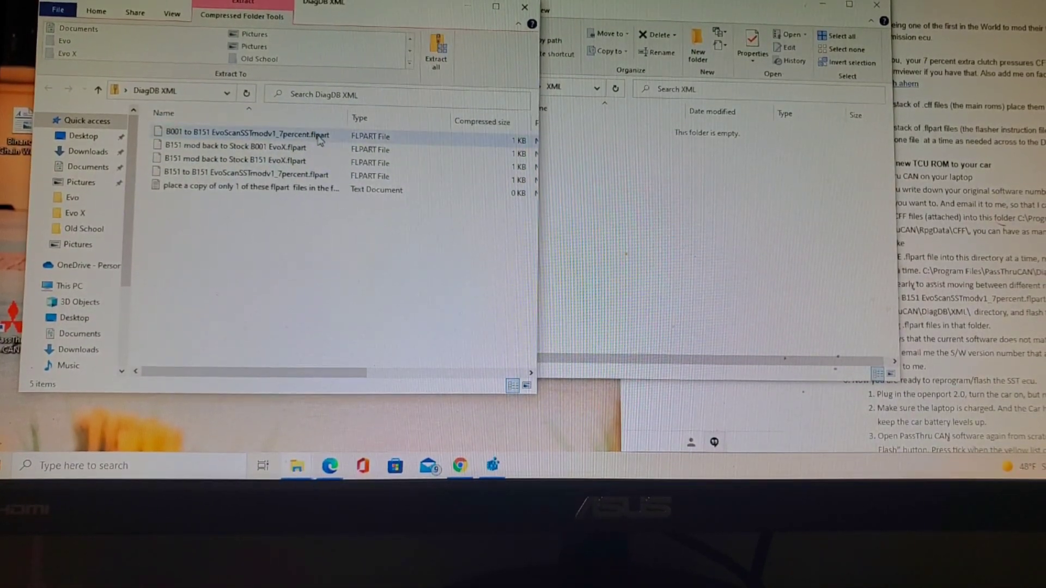
Select the B151 to B151 EvoScanSSTmodv1_7percent.flpart file in the DiagDB XML archive
click(244, 174)
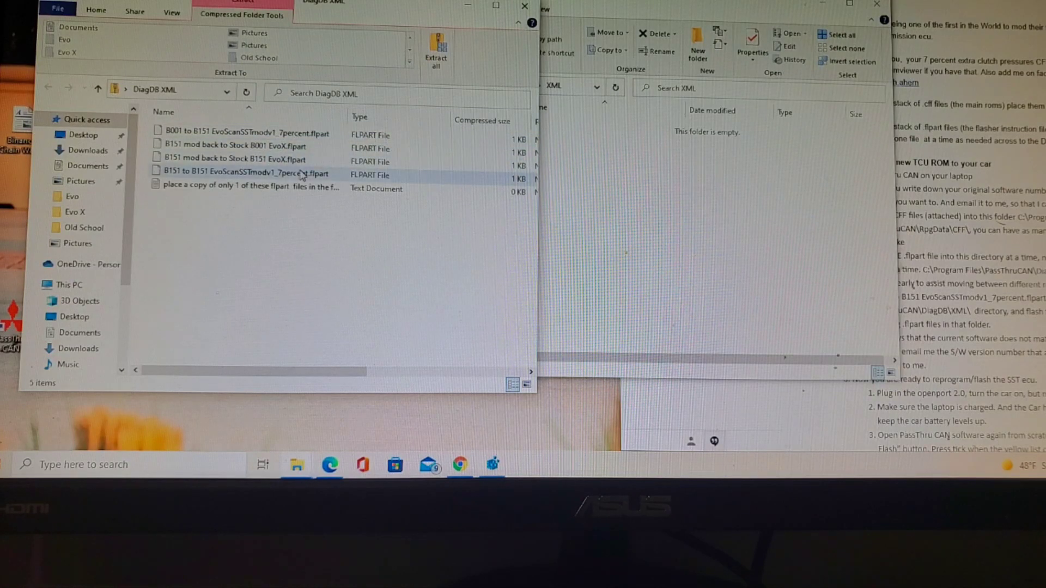
click(245, 173)
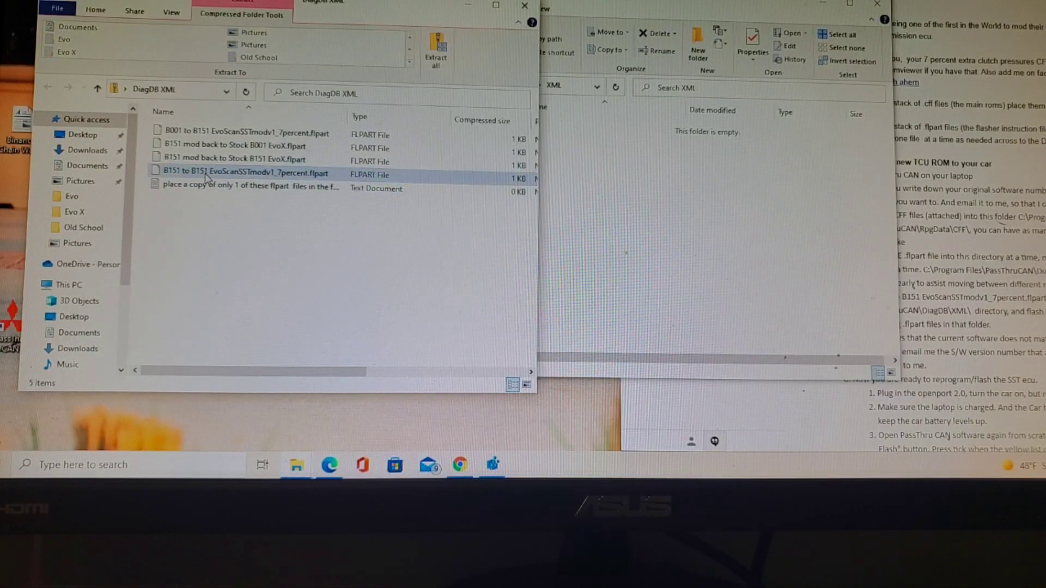
mouse_move(234, 178)
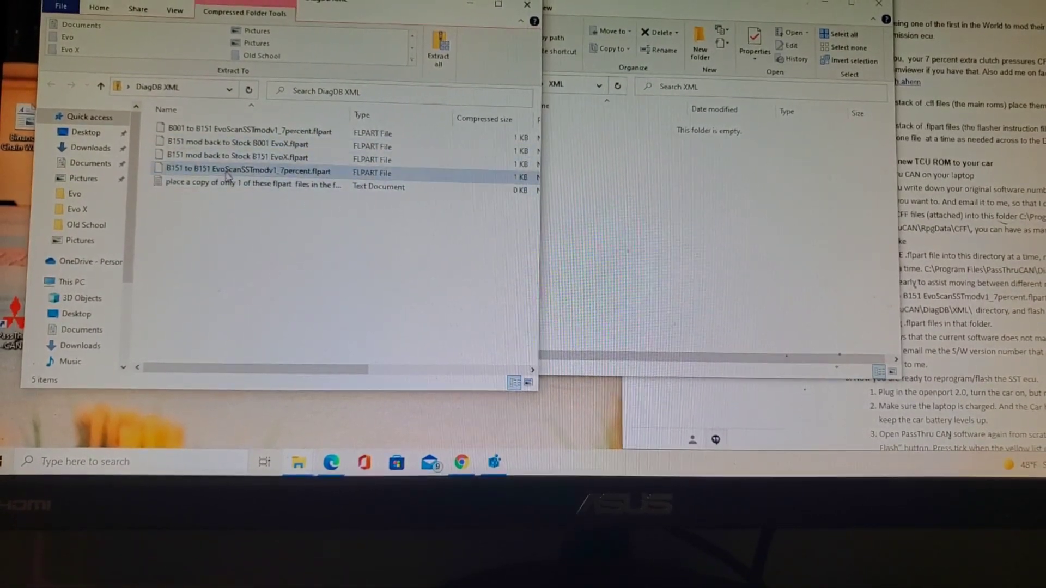
click(249, 171)
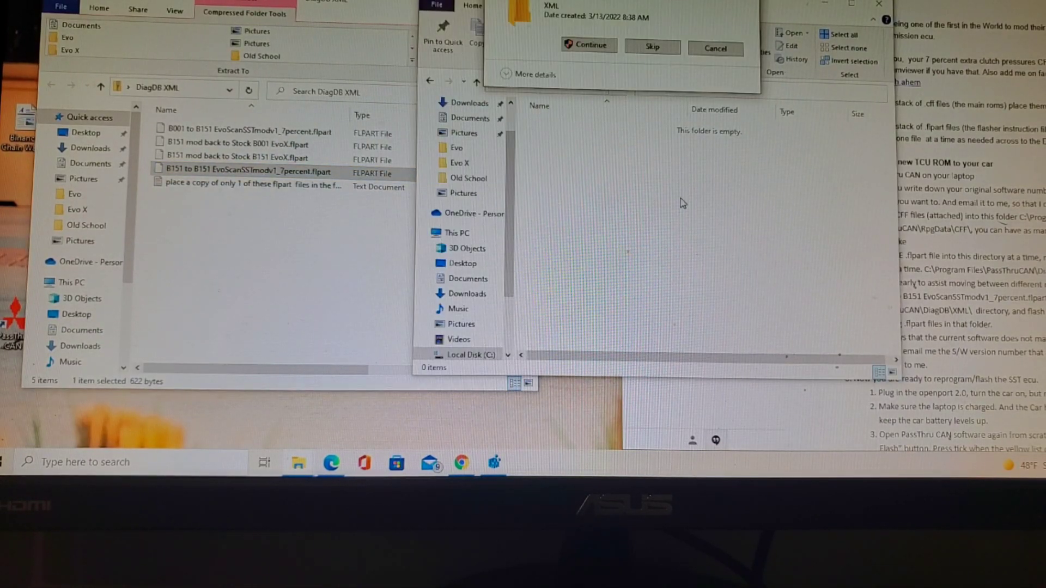
Grant administrator permission to copy the 7percent flpart file into the XML folder
click(590, 45)
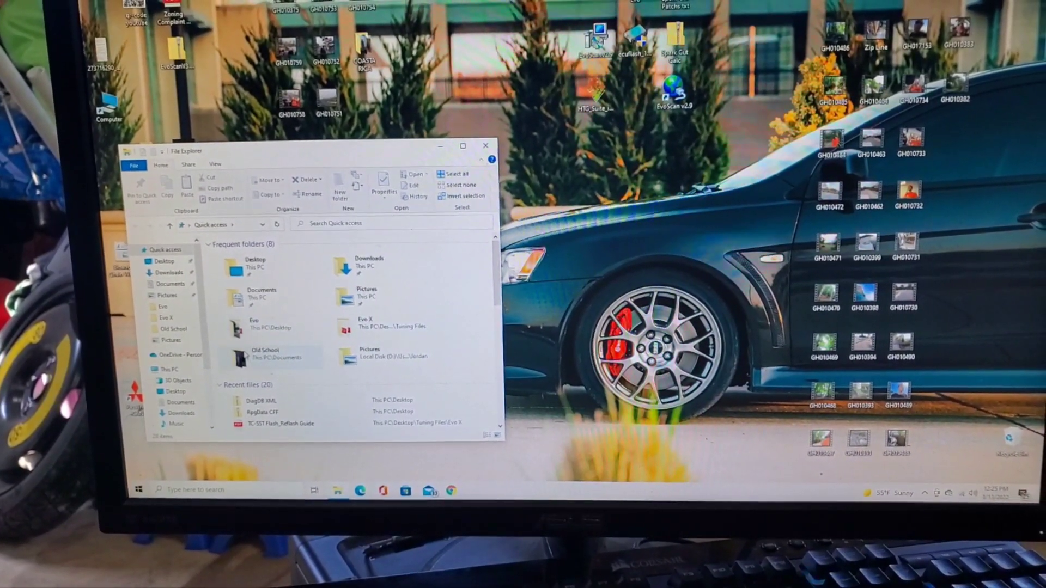
Navigate into C:\Program Files\PassThruCAN\RpgData\CFF to verify the copied CFF files
click(462, 145)
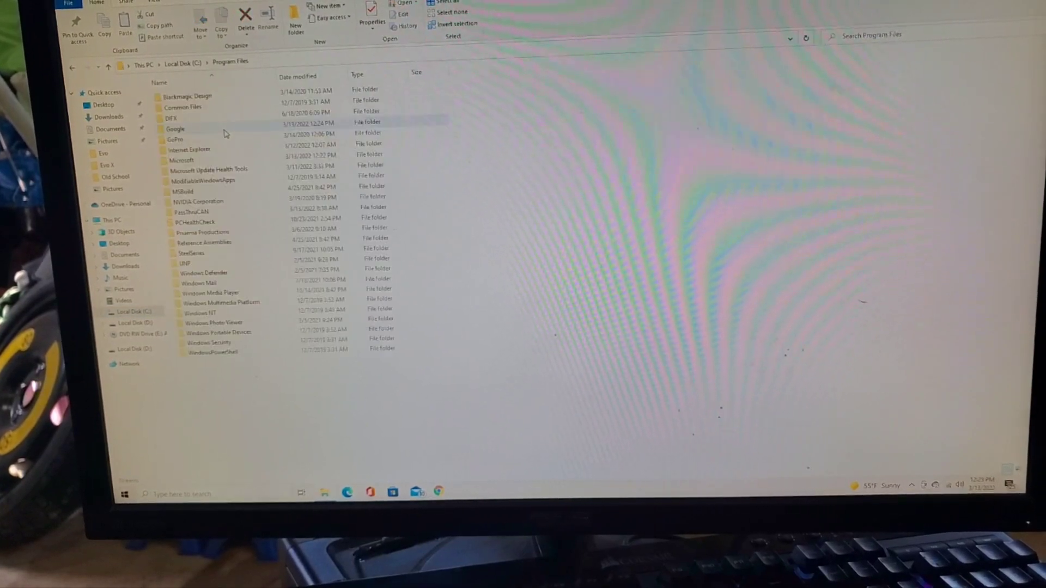
double_click(188, 212)
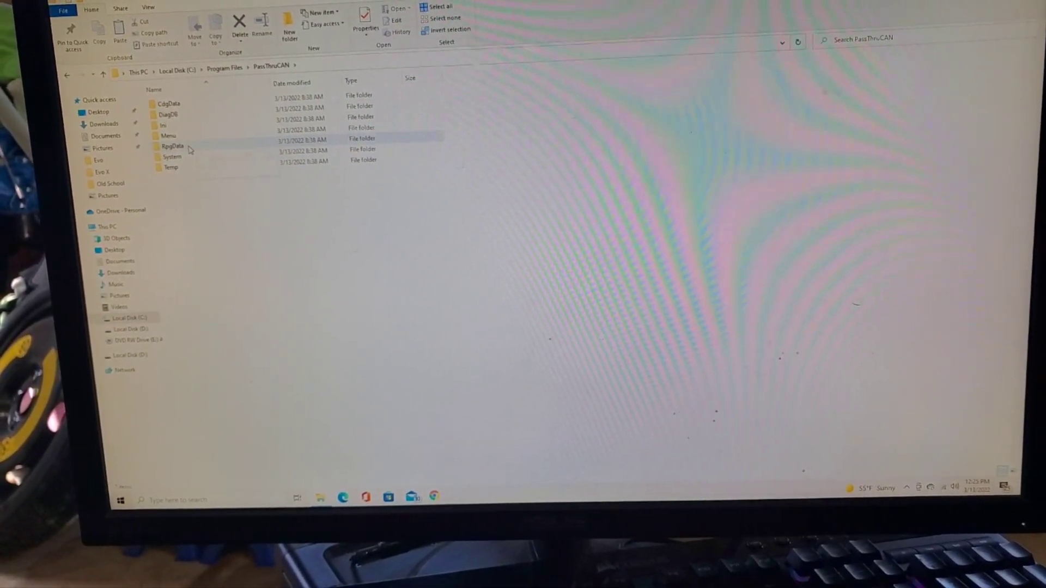
double_click(171, 146)
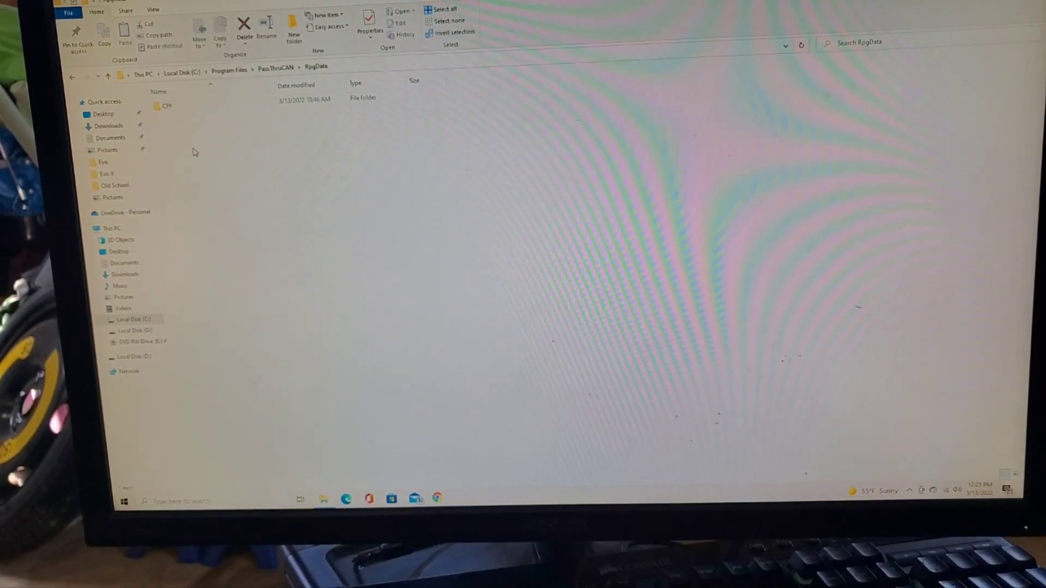
double_click(168, 106)
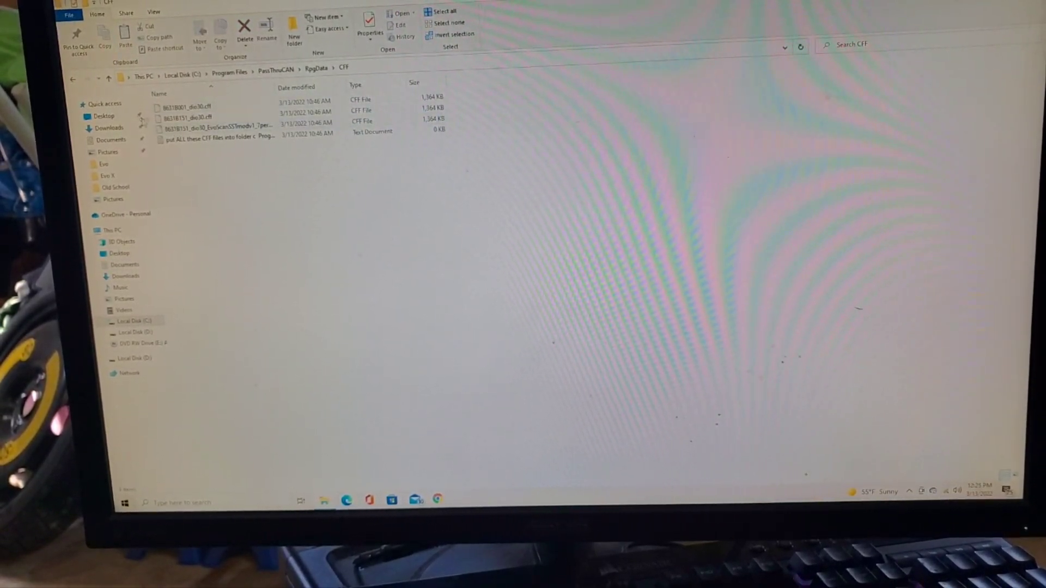
Return up to Program Files and re-enter the PassThruCAN program folder
click(73, 80)
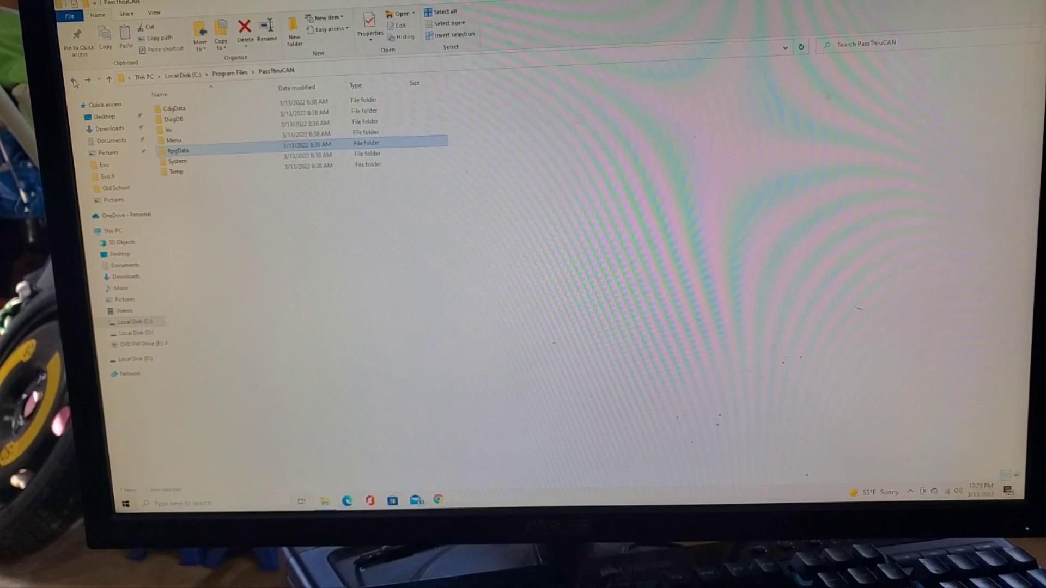
mouse_move(176, 116)
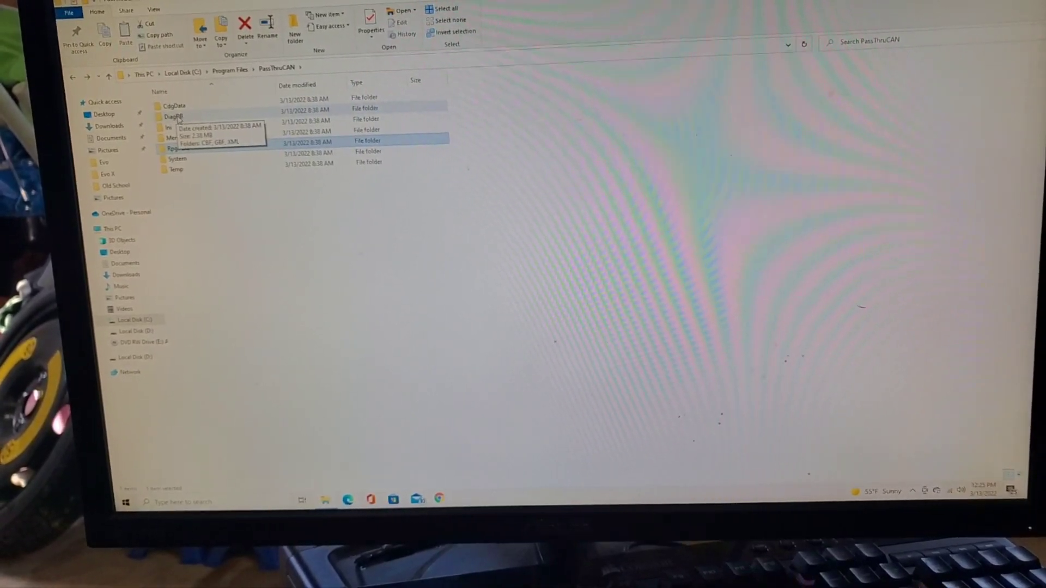
double_click(173, 117)
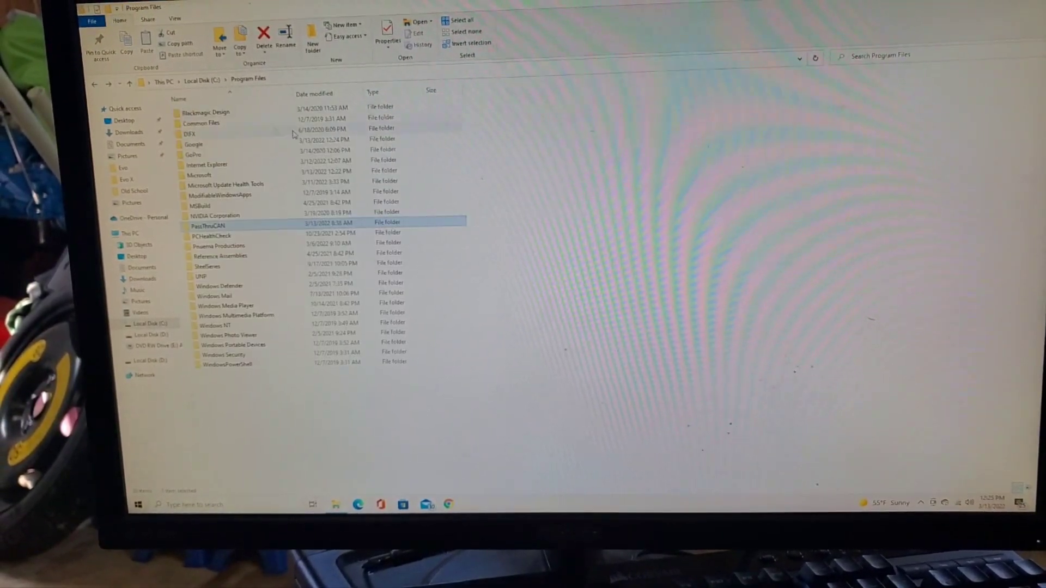
double_click(209, 226)
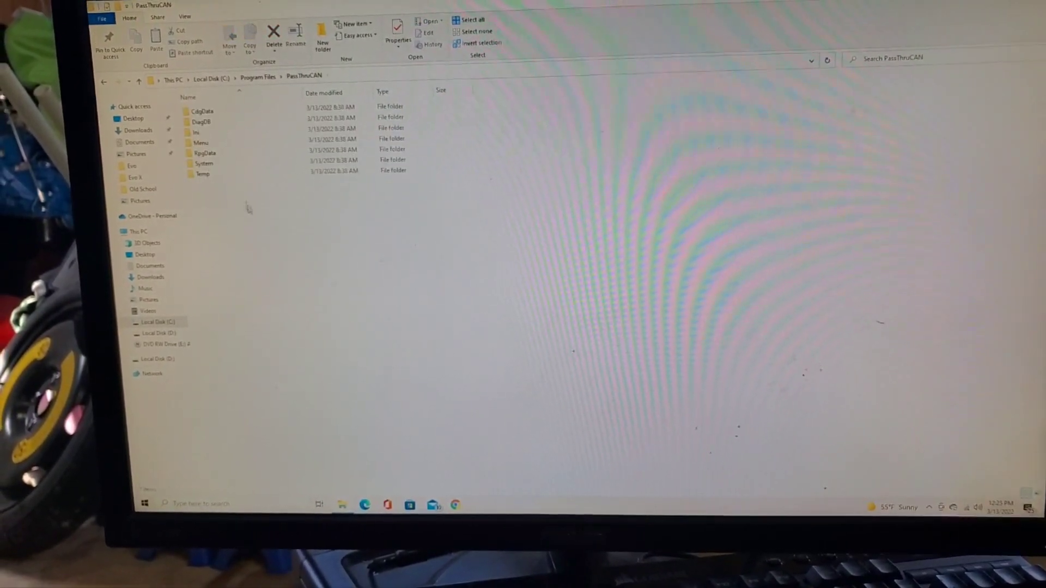
double_click(204, 165)
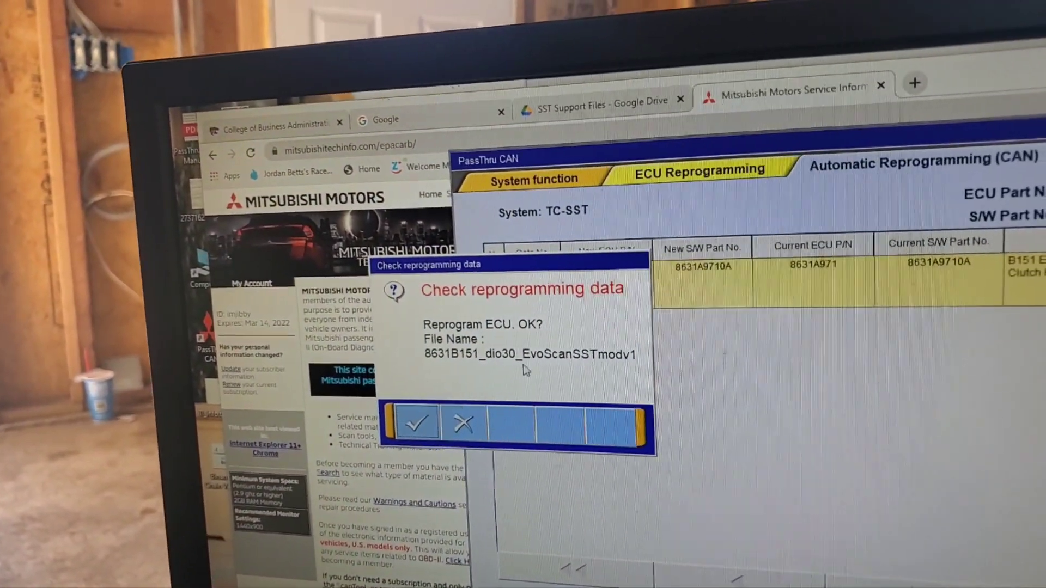
Confirm reprogramming the TC-SST ECU with the 8631B151_dio30_EvoScanSSTmodv1 file, starting at 0%
click(417, 423)
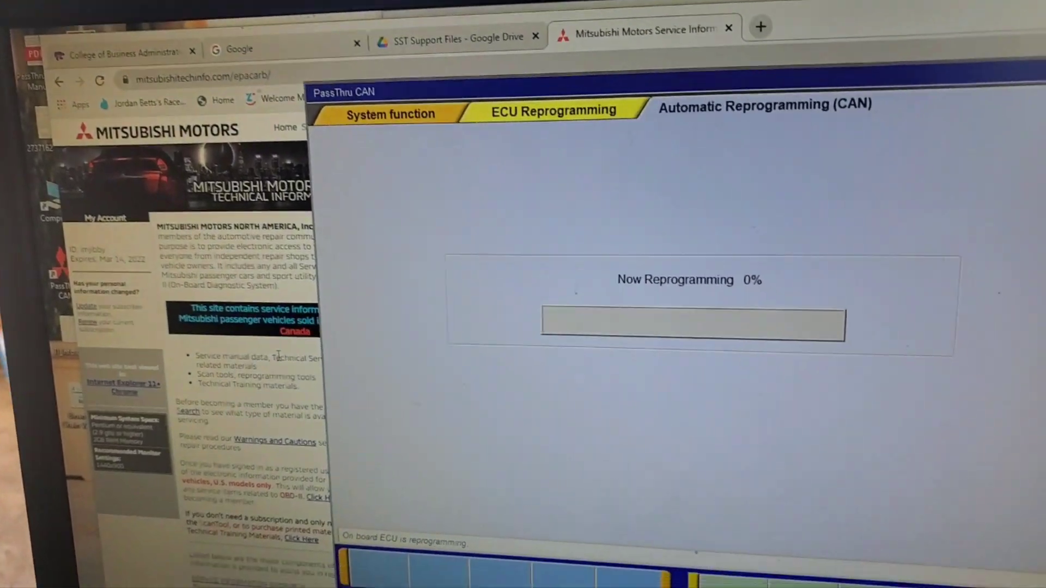